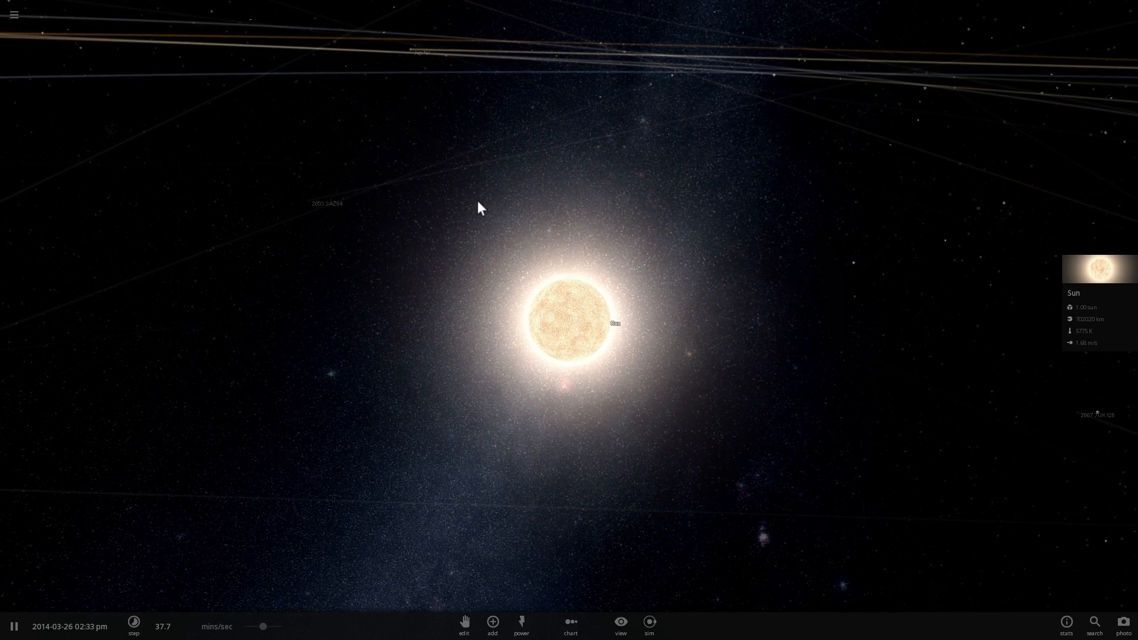
mouse_move(18, 16)
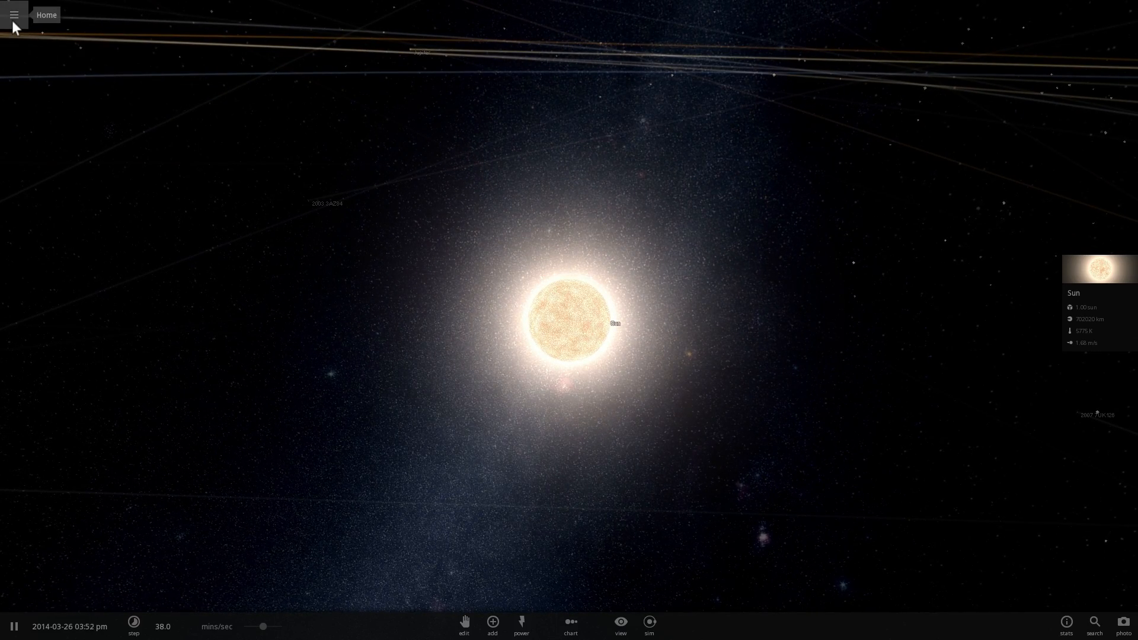
Open the Home menu's simulation browser listing scenarios like Solar System and Galaxy Collision.
left_click(15, 15)
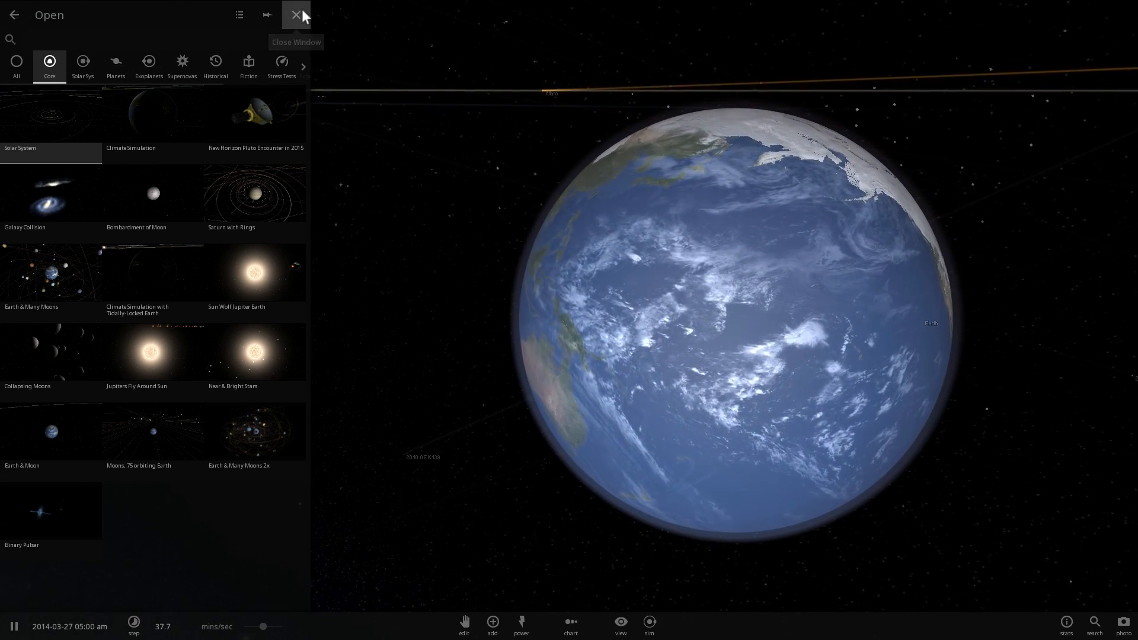
Close the simulation browser to view Earth and the Sun in the solar system scene.
left_click(297, 15)
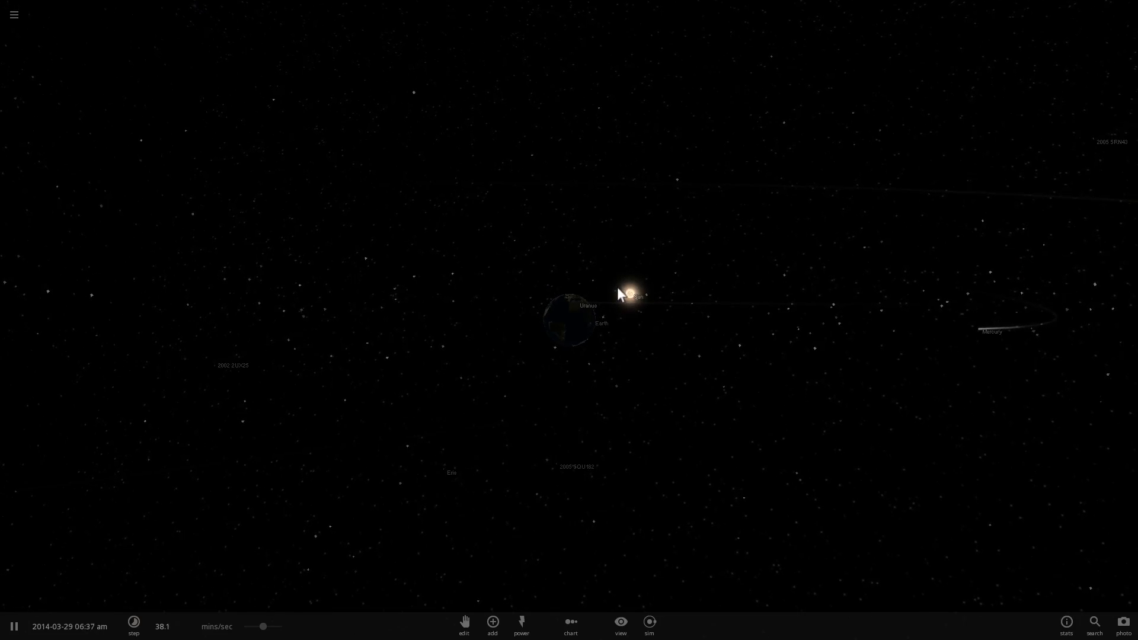
Select the Sun, then Earth, then the Sun again to view their info panels and trails.
left_click(624, 296)
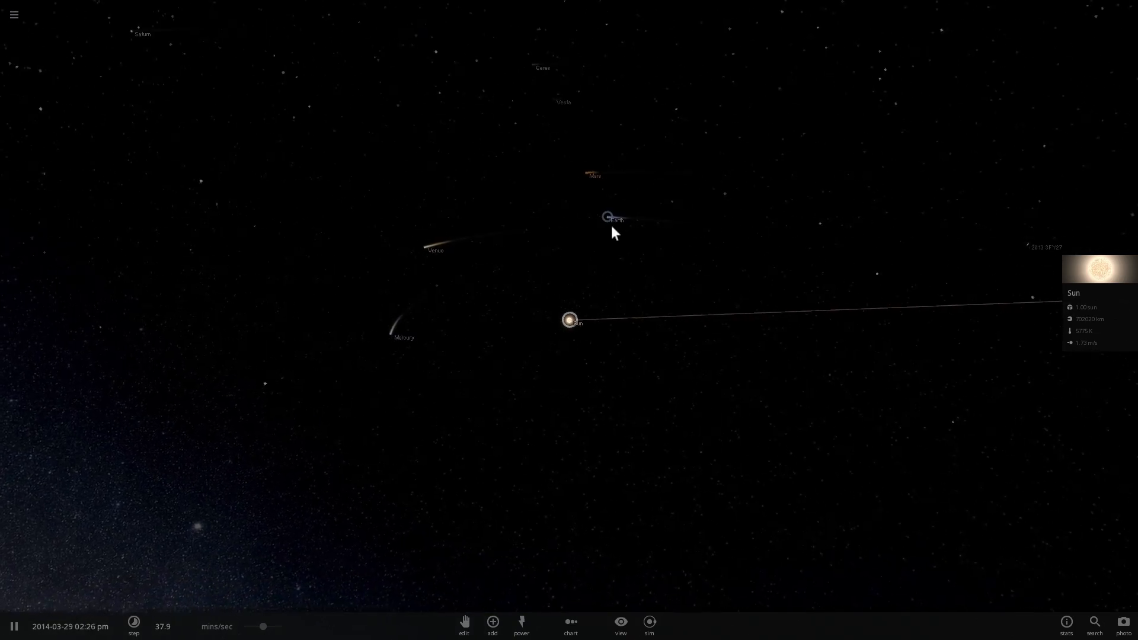
left_click(608, 217)
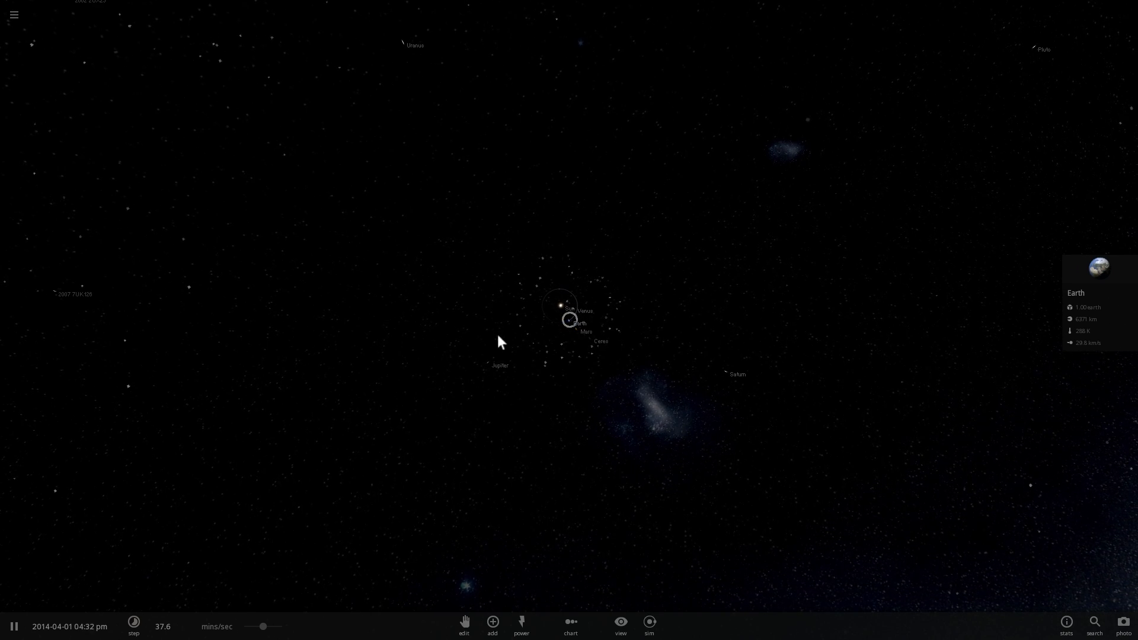
left_click(499, 365)
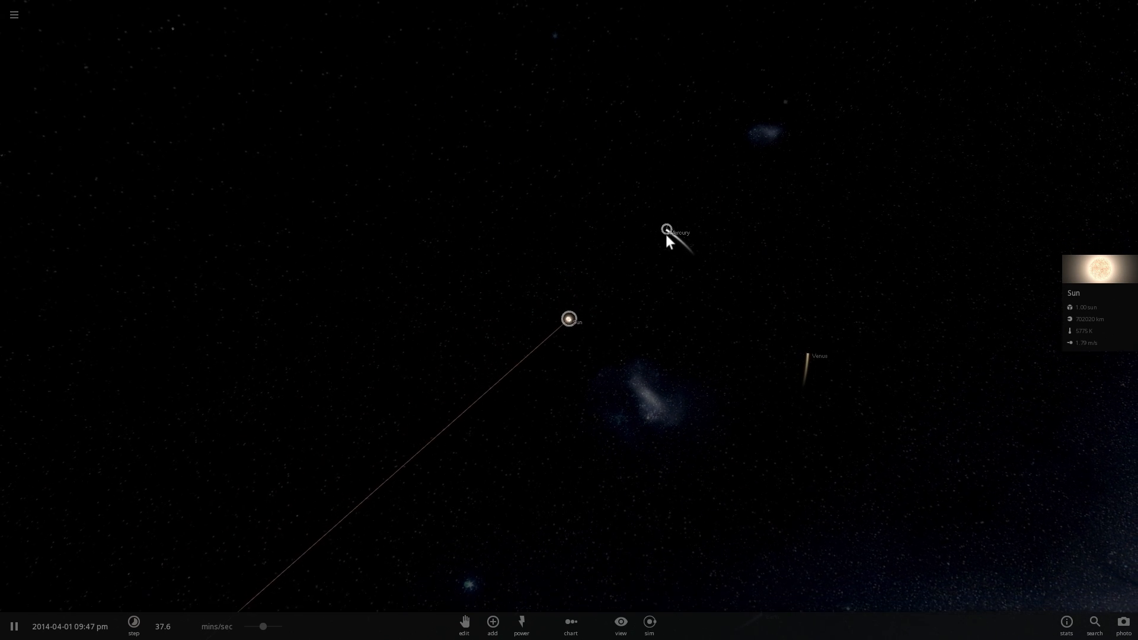
Raise the time step to days per second and reopen the simulation browser.
left_click(665, 231)
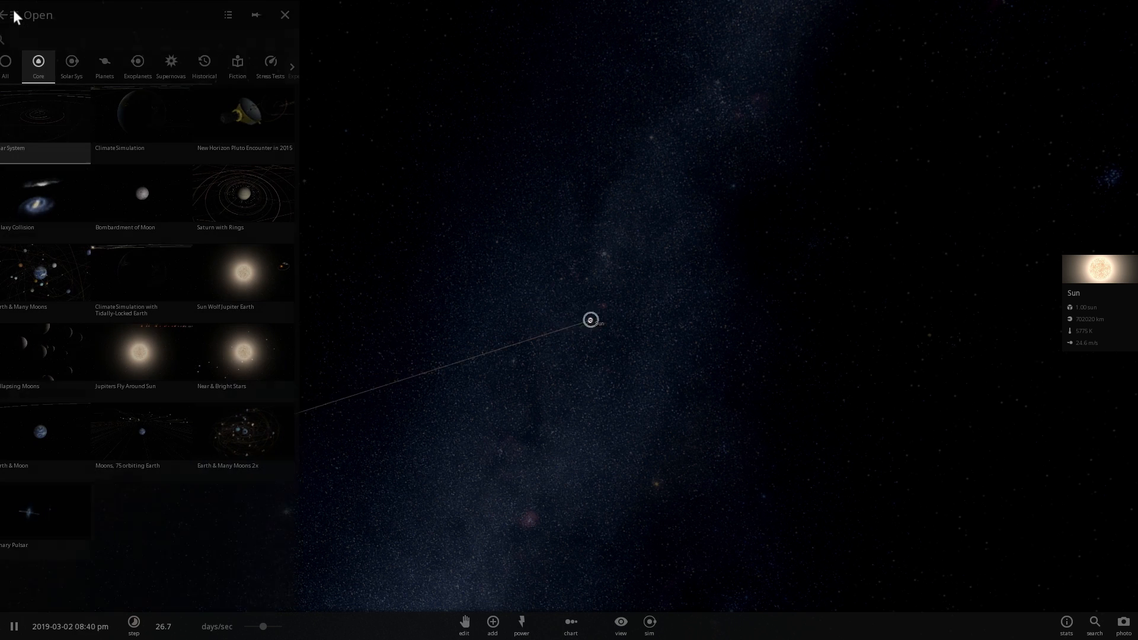
Load Supernova in Galaxy from the Supernovas category.
left_click(171, 62)
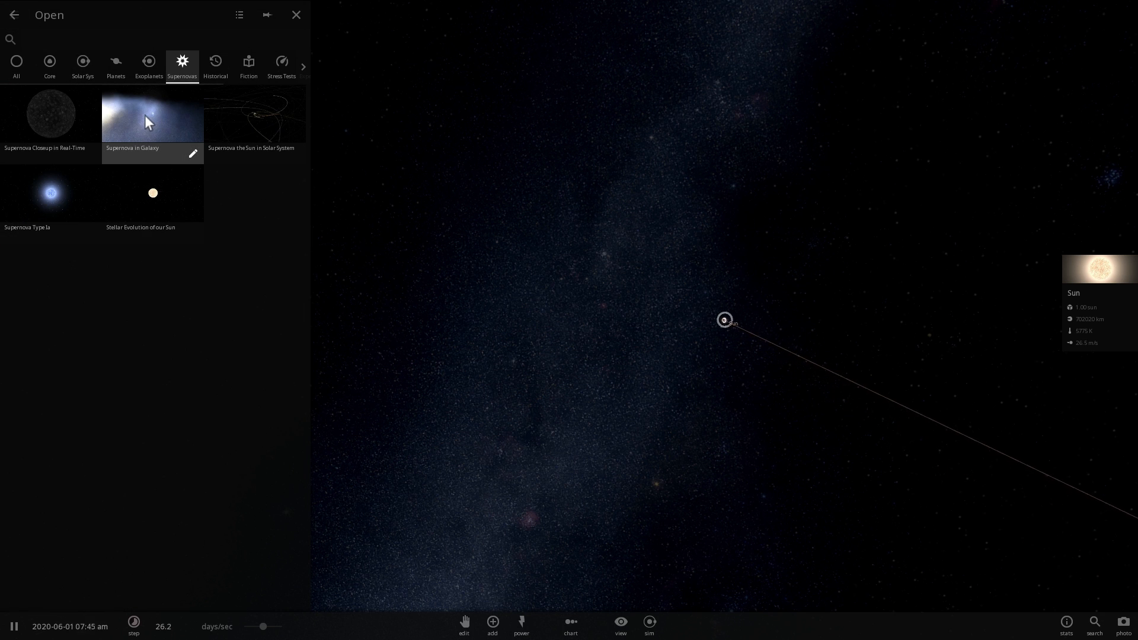
left_click(151, 116)
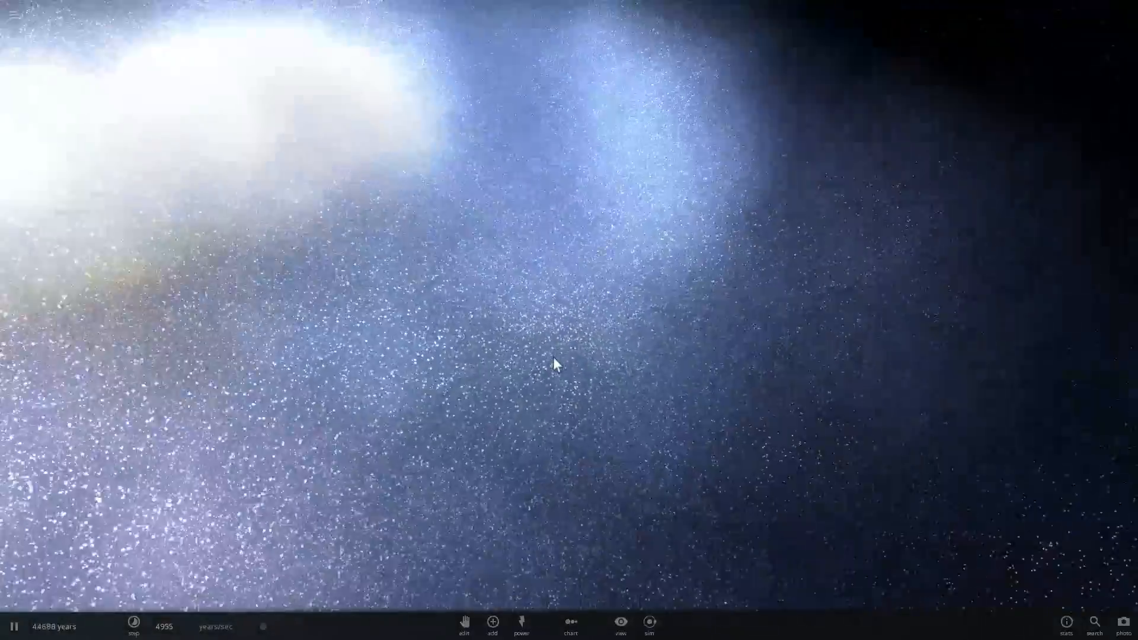
Show the Black Hole's properties, select the Sun, and slow time to days per second.
left_click(492, 638)
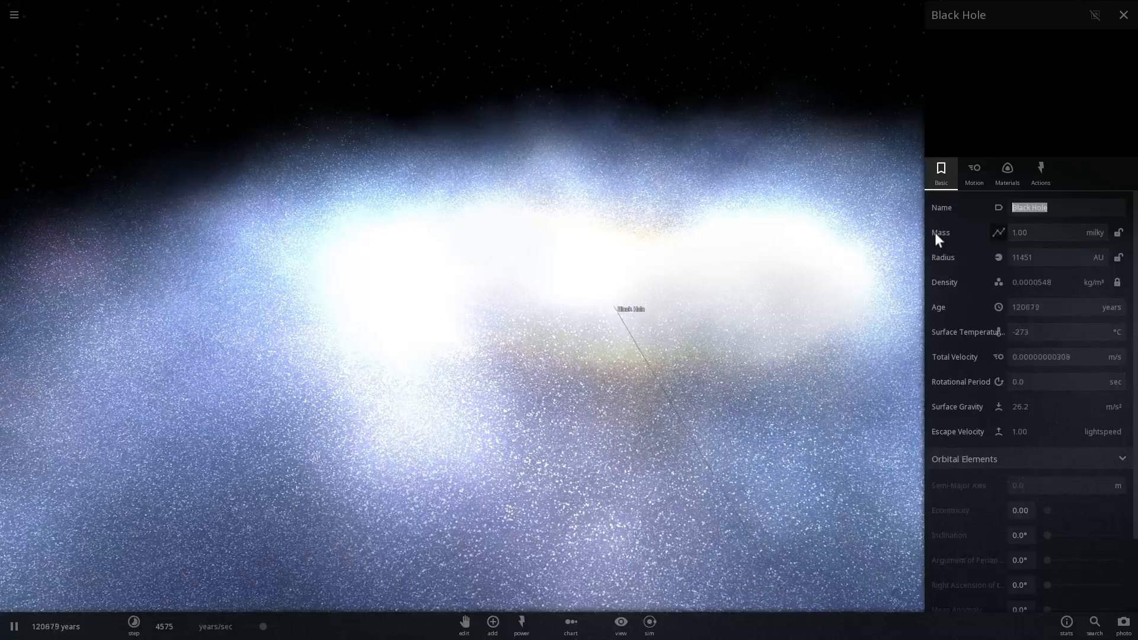
left_click(1122, 14)
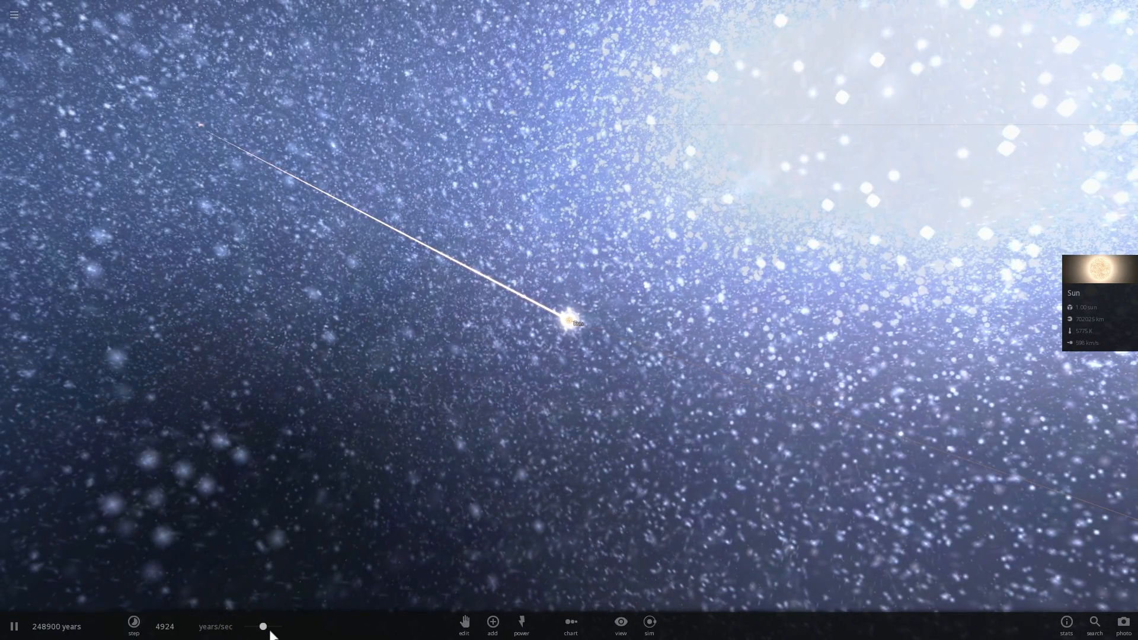
left_click(133, 629)
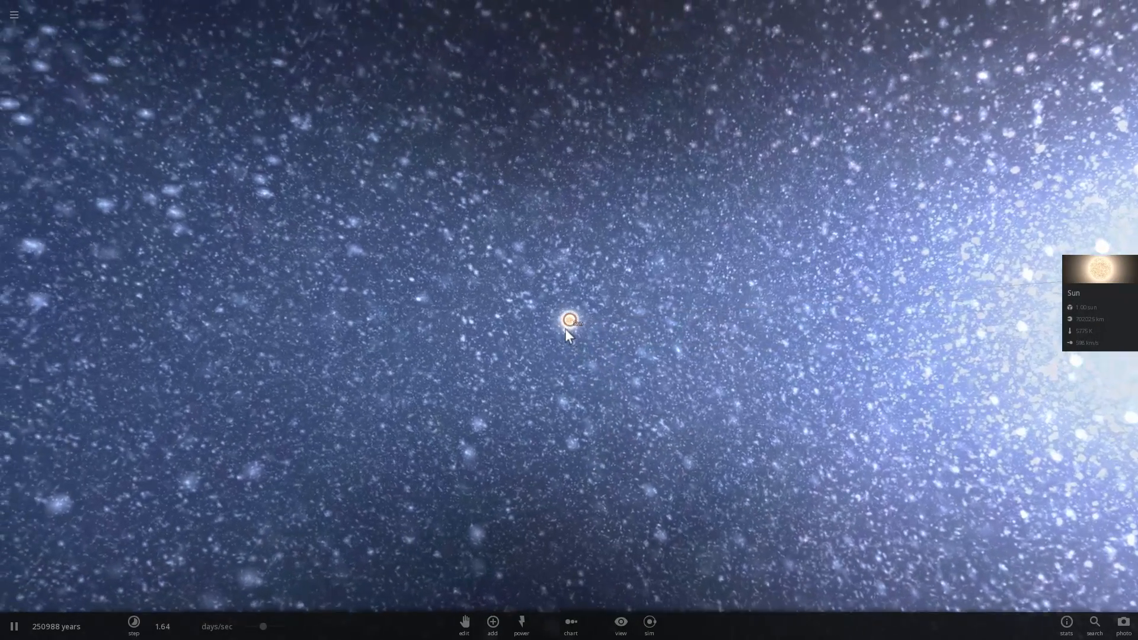
Raise the time step to about 4 days per second to lengthen the planets' trails.
left_click(492, 635)
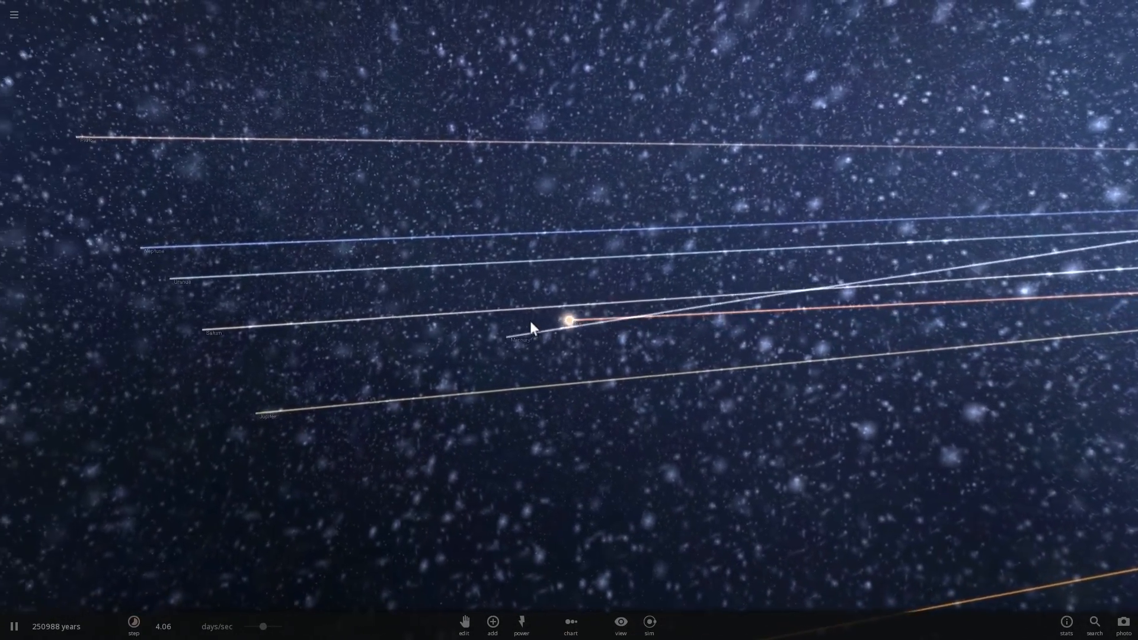
Orbit the camera until the planetary trails converge on the central spiral.
left_click_drag(530, 327, 744, 349)
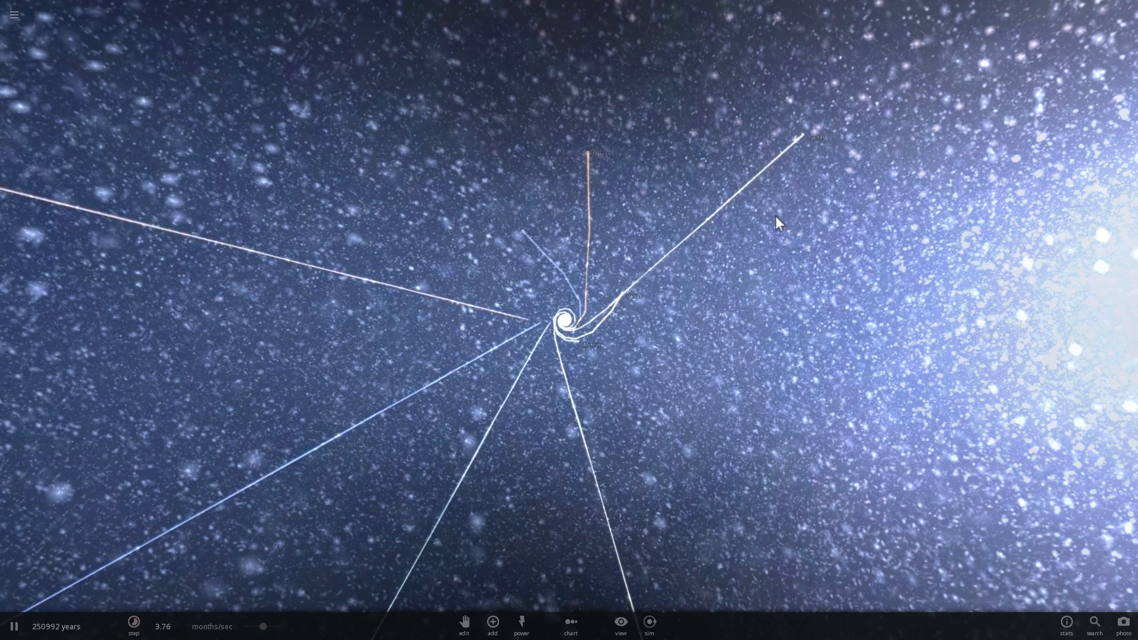
Set the time step slider to about 2.37 months per second.
left_click_drag(263, 626, 263, 627)
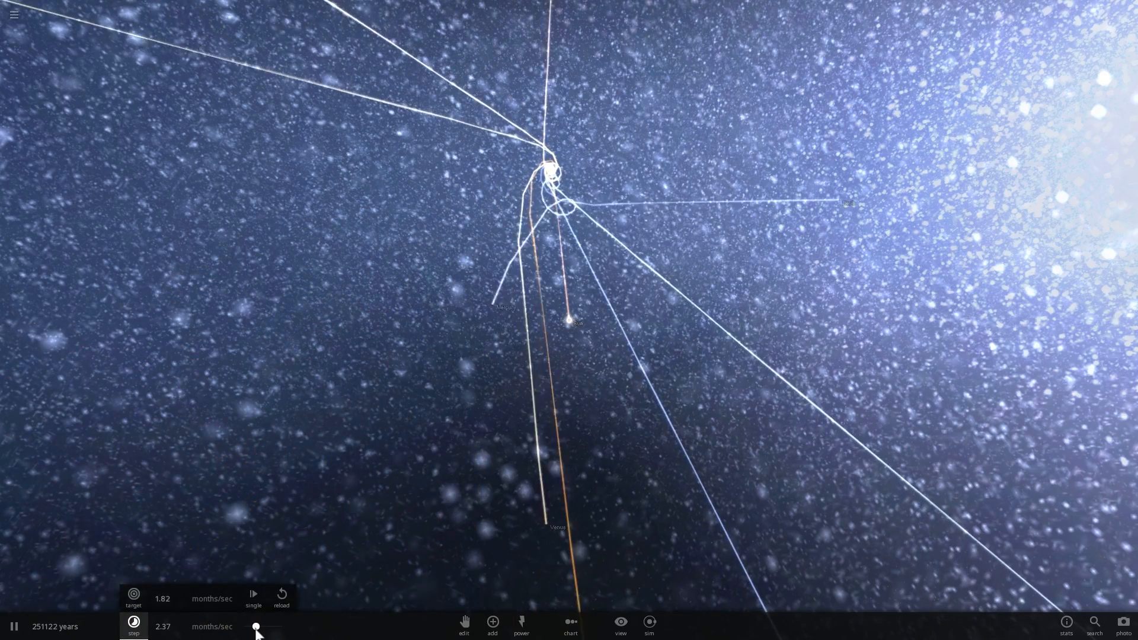
Drag the time step down to about 2 minutes per second, then zoom in on Earth.
left_click_drag(258, 627, 265, 626)
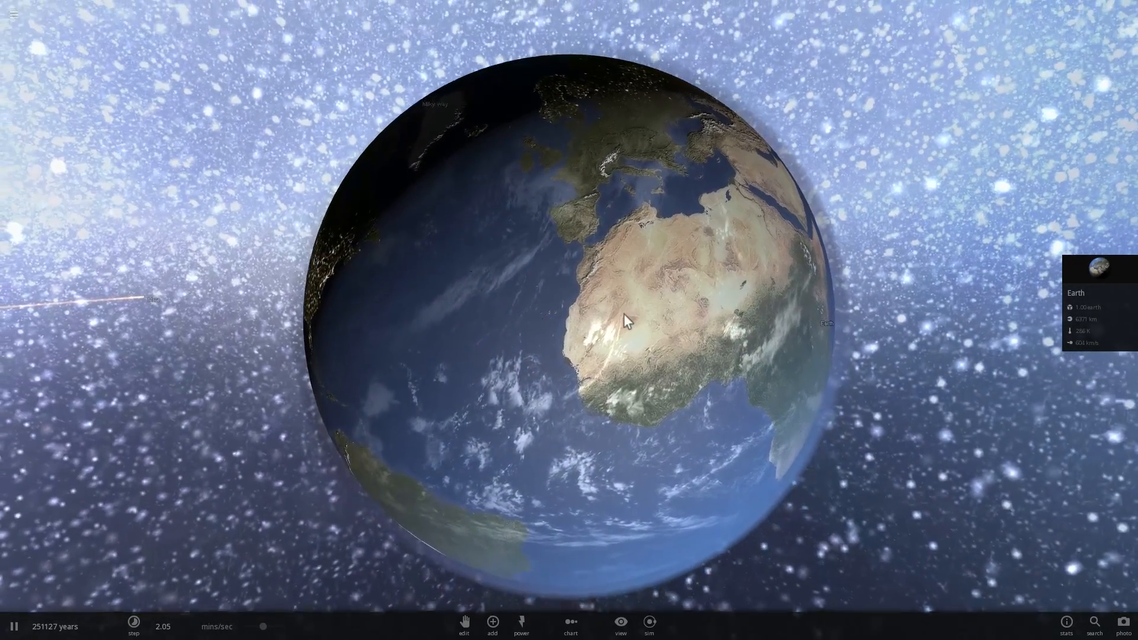
Raise time to about 1.4 hours per second and focus the Sun.
scroll("down", 3)
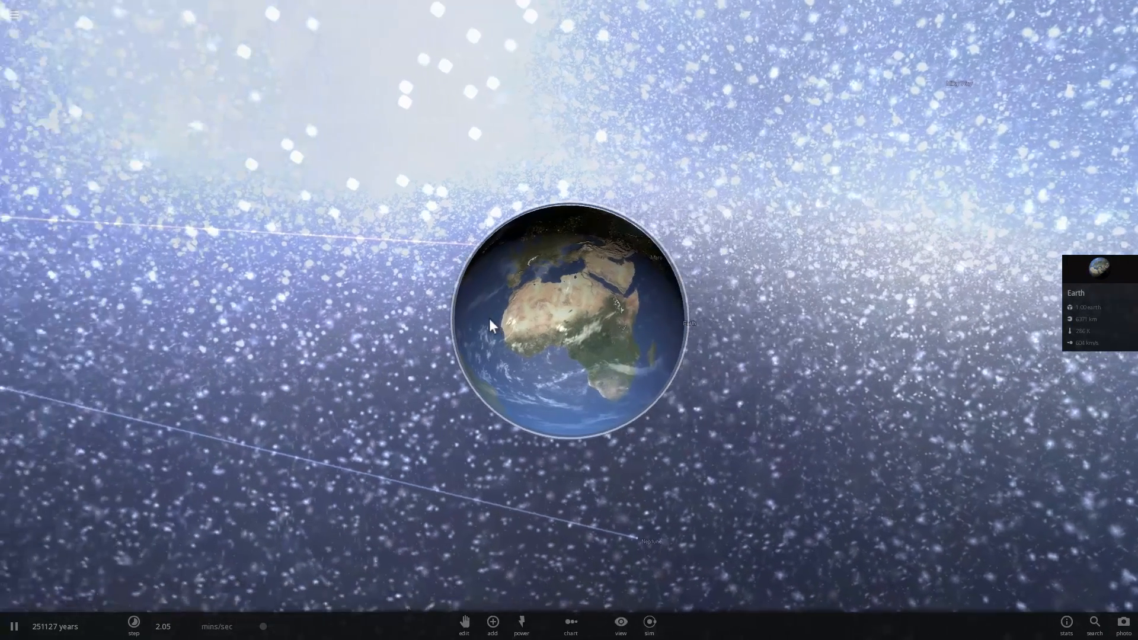
left_click(133, 626)
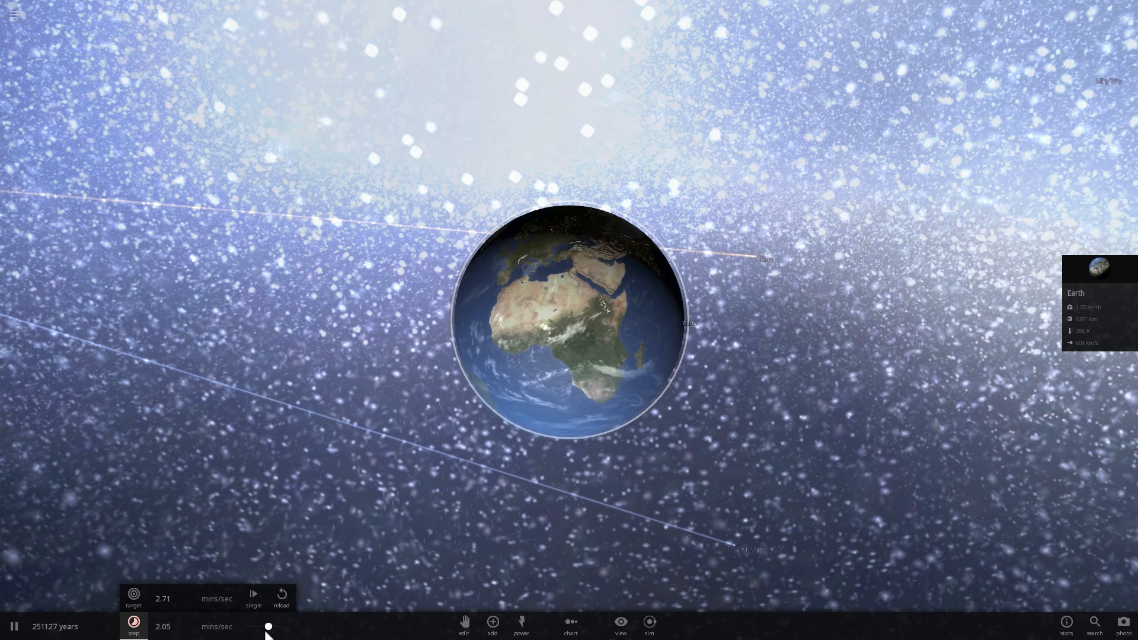
left_click_drag(268, 626, 281, 626)
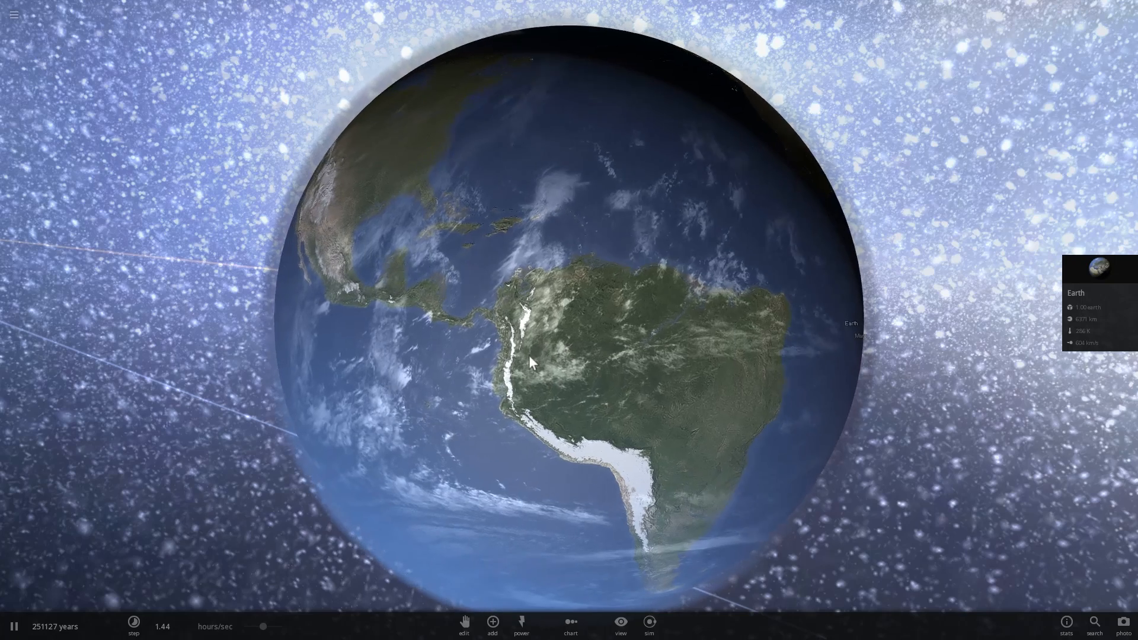
scroll("down", 3)
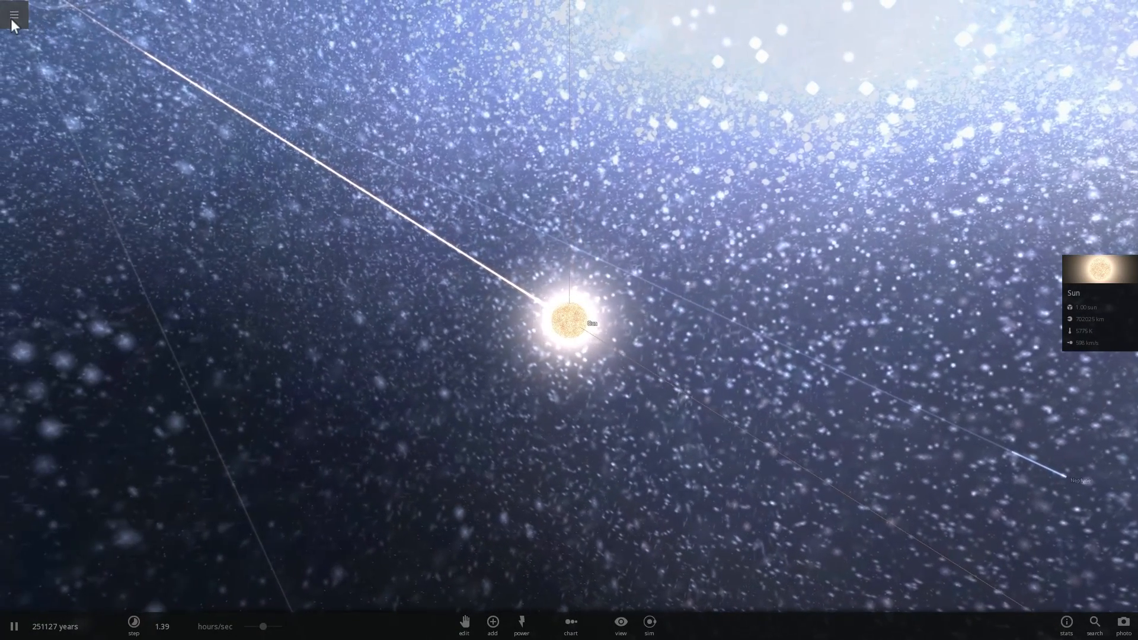
Load the historical Apollo 12 Third Stage simulation from the Open panel.
left_click(14, 17)
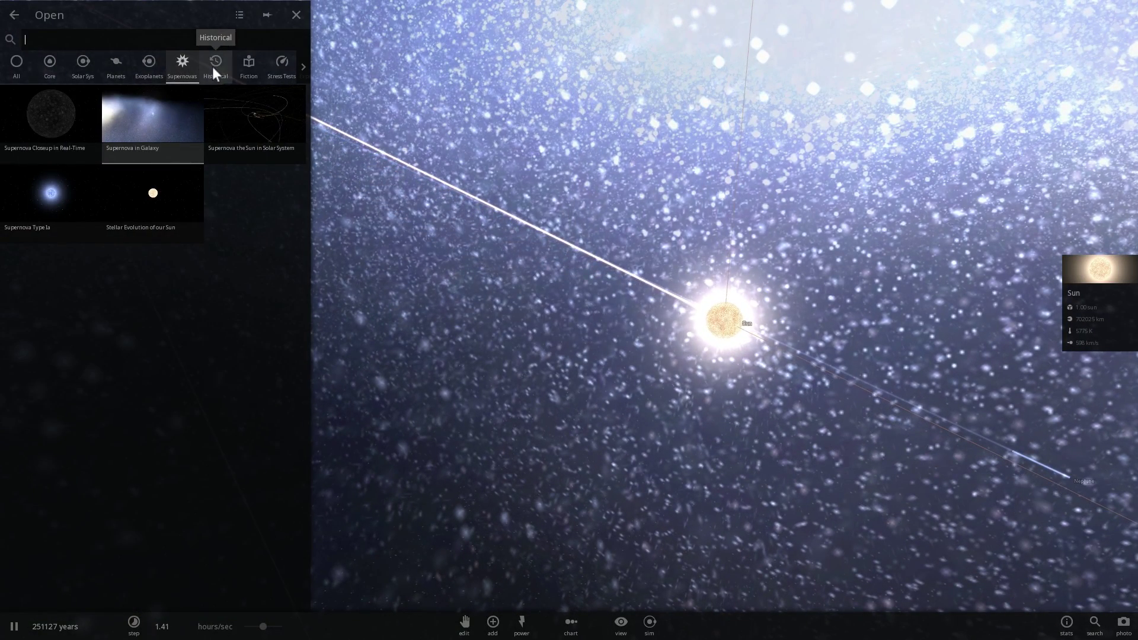
left_click(215, 62)
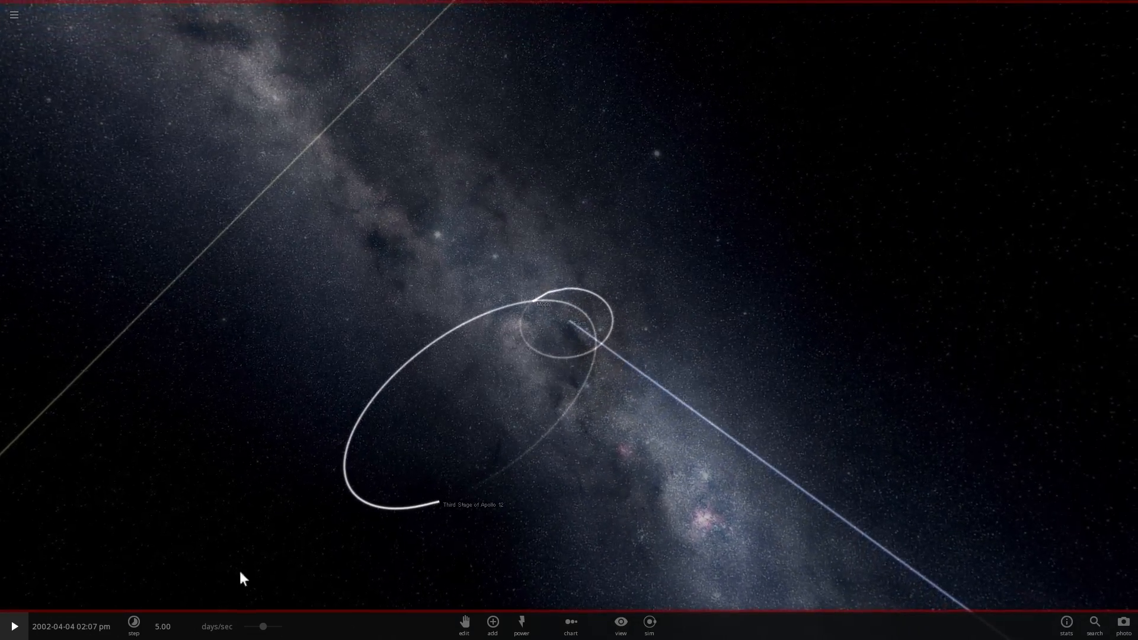
Run the Earth-centred Apollo 12 scenario and orbit the view around its looping trails.
left_click(133, 626)
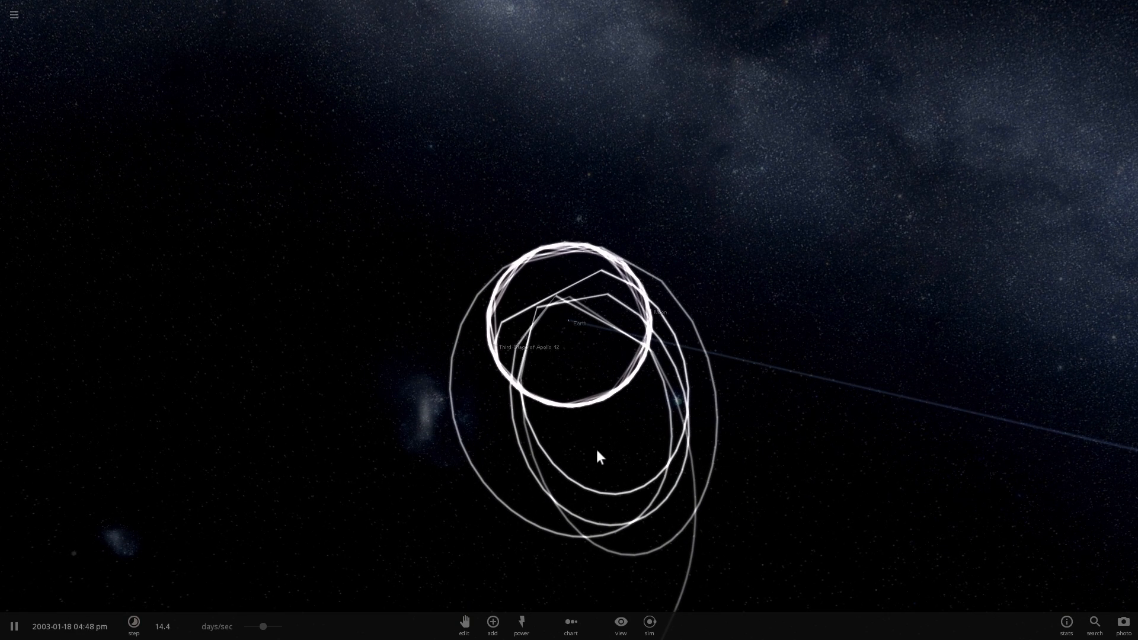
left_click_drag(263, 627, 262, 626)
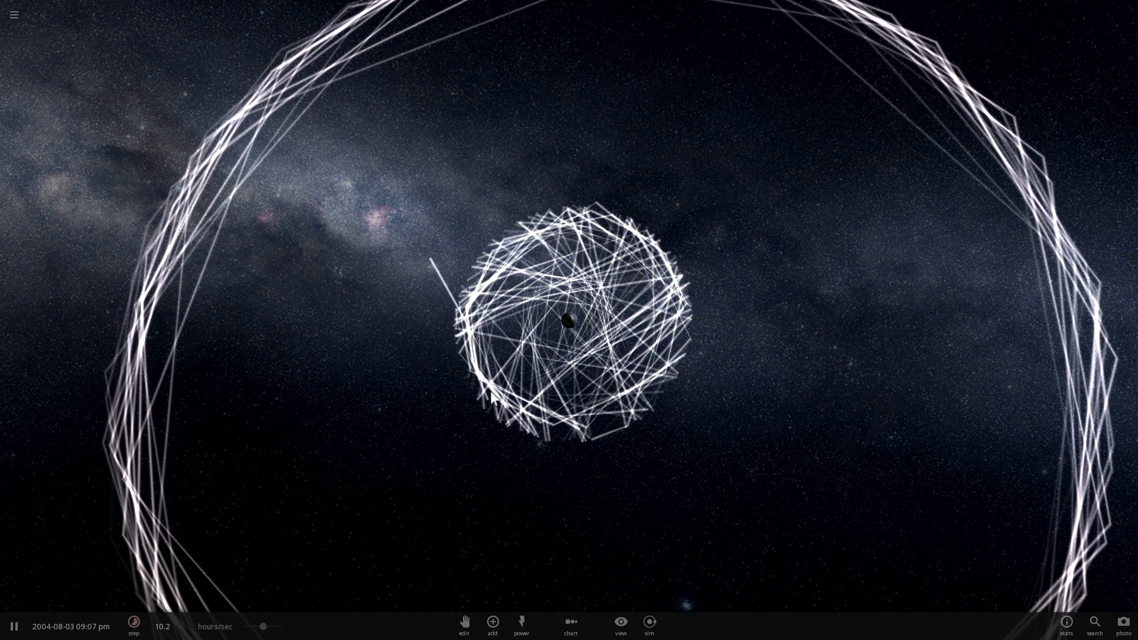
Select Earth to show its info panel amid Mercury, Venus and Mars trails.
left_click(565, 323)
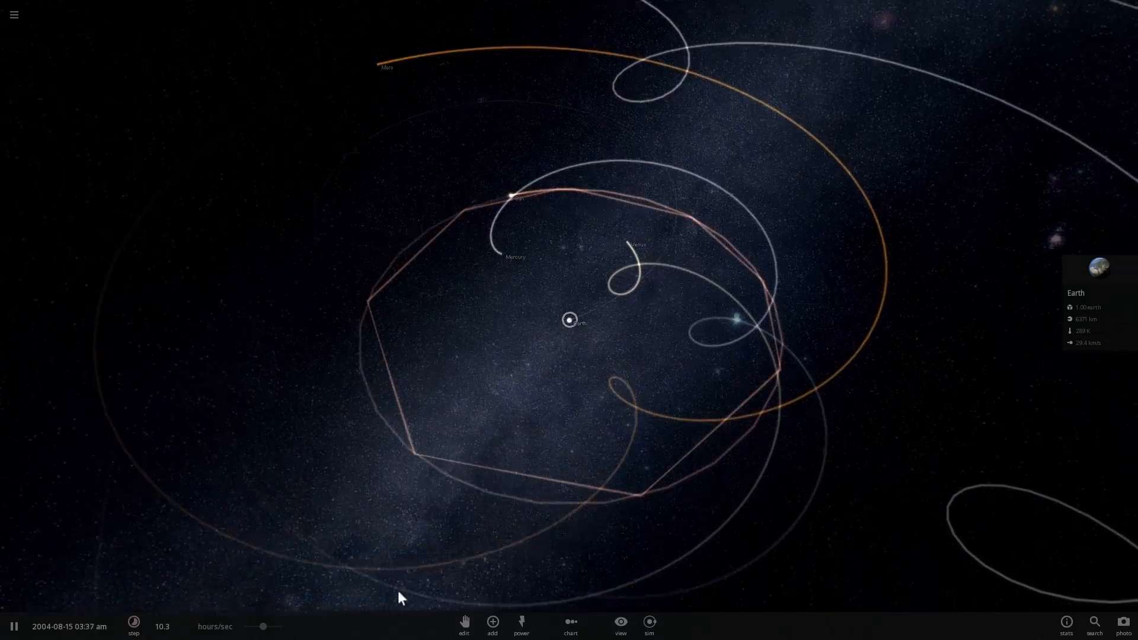
Set the time-speed slider to roughly 1 day per second.
left_click_drag(263, 626, 282, 626)
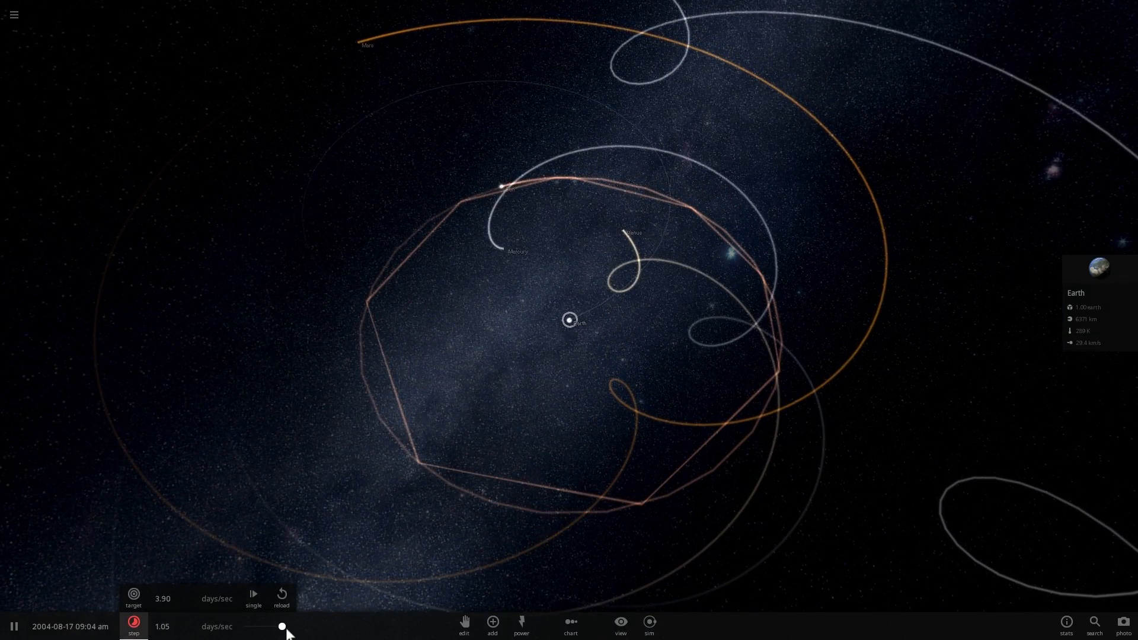
left_click_drag(282, 627, 263, 626)
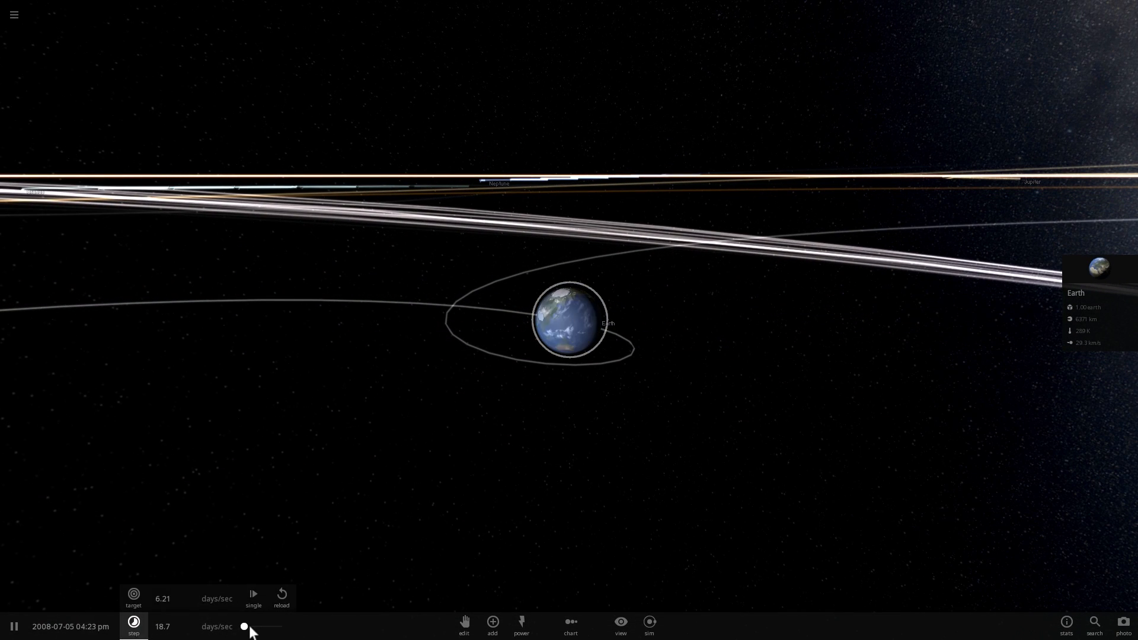
Set the time-speed slider to about 1.20 hours per second.
left_click_drag(244, 627, 280, 626)
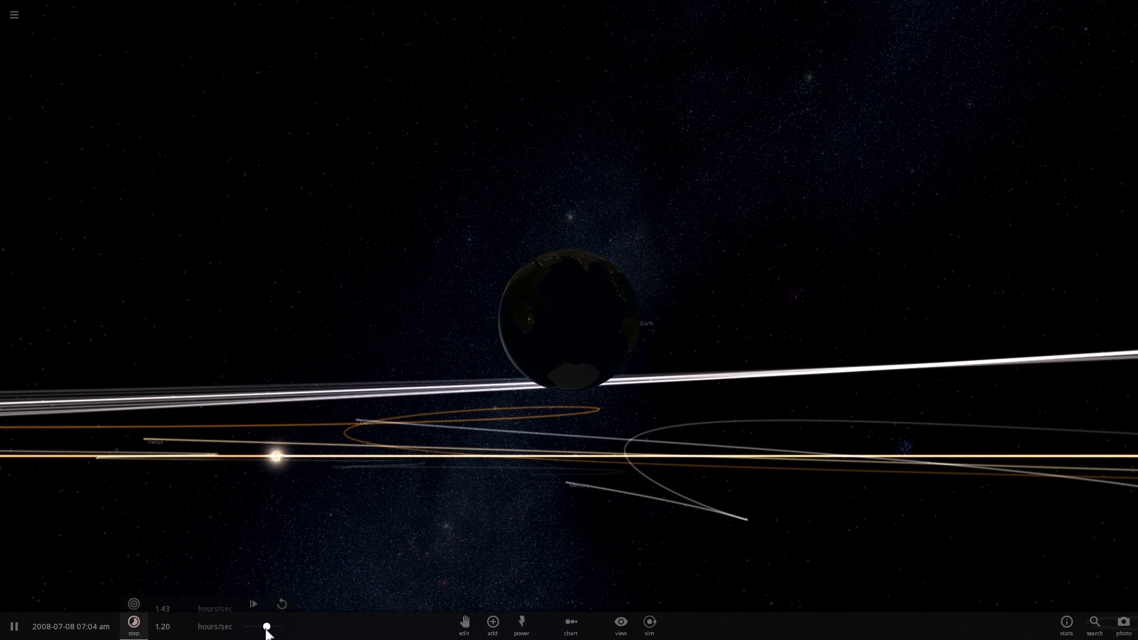
Adjust the time-speed slider to around 15 hours per second.
left_click_drag(266, 626, 275, 627)
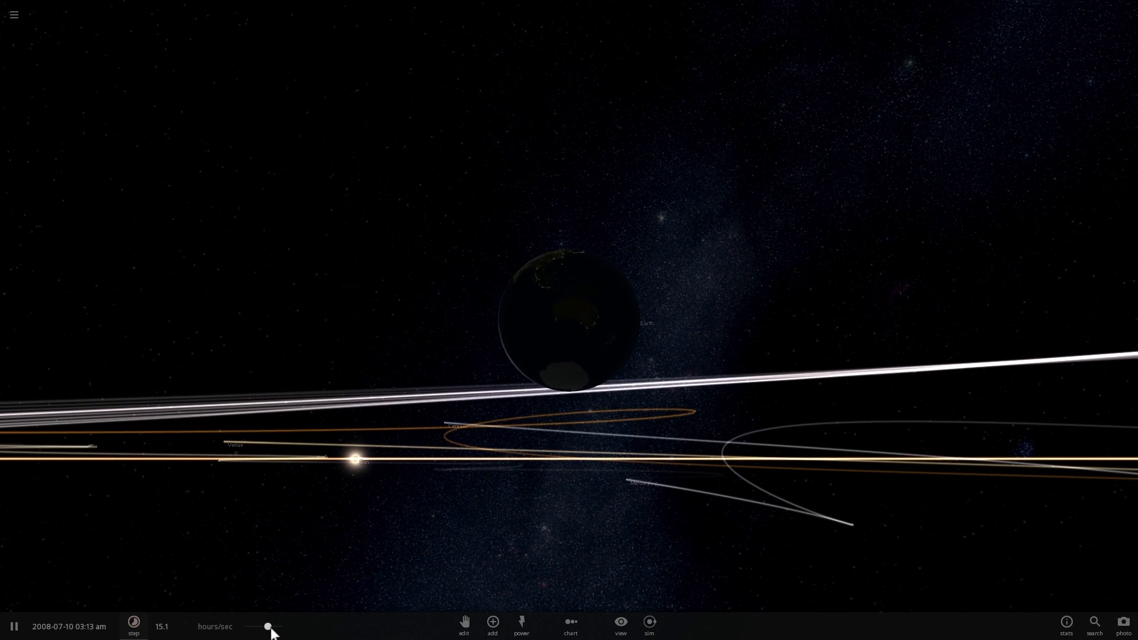
left_click_drag(268, 627, 262, 626)
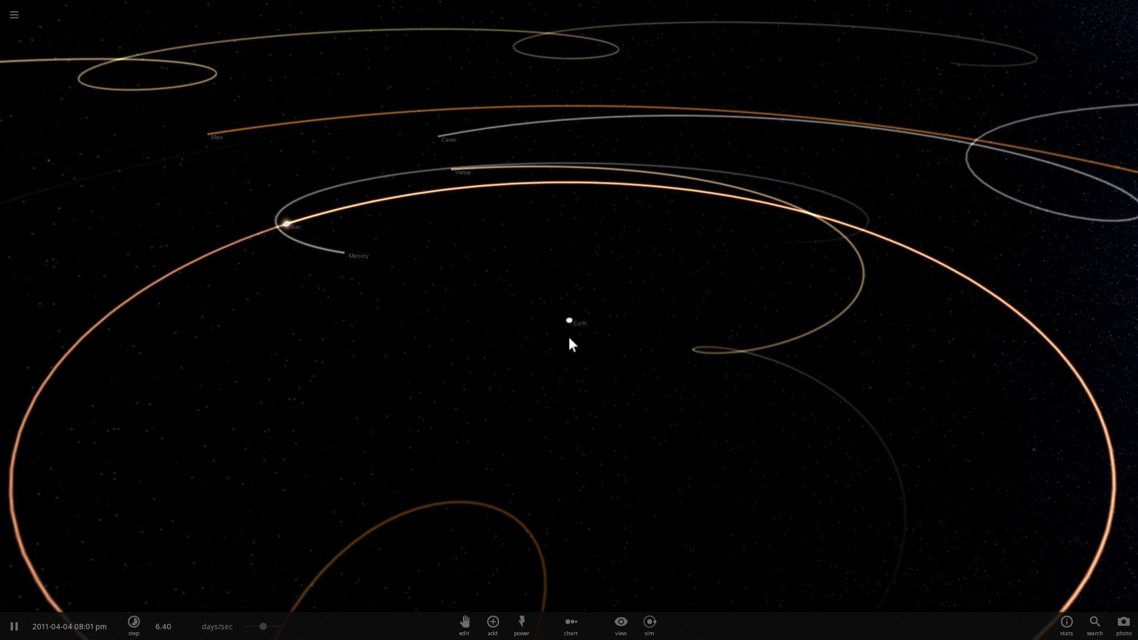
Push the time rate to about 4.57 months per second with planets spiralling around Earth.
left_click(568, 321)
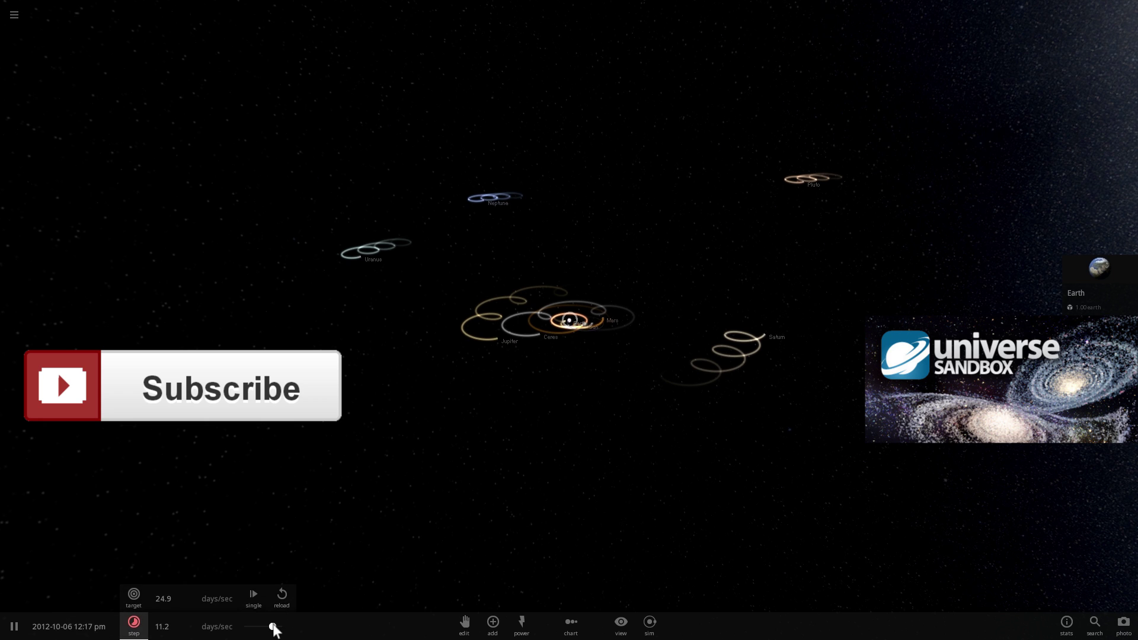
left_click_drag(274, 627, 263, 627)
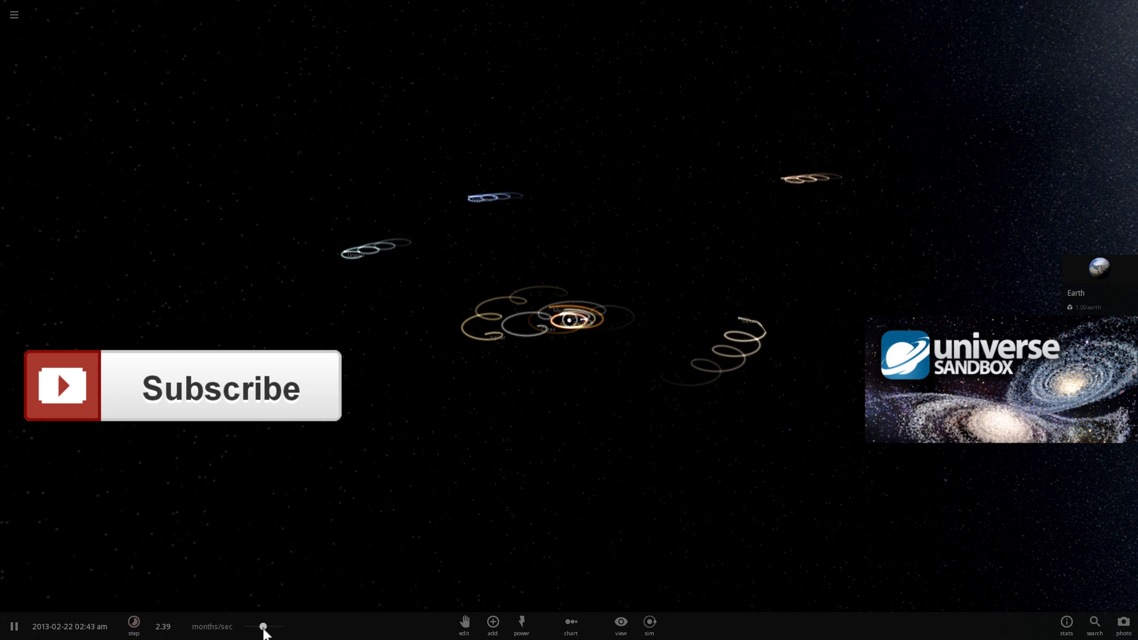
left_click_drag(263, 627, 284, 626)
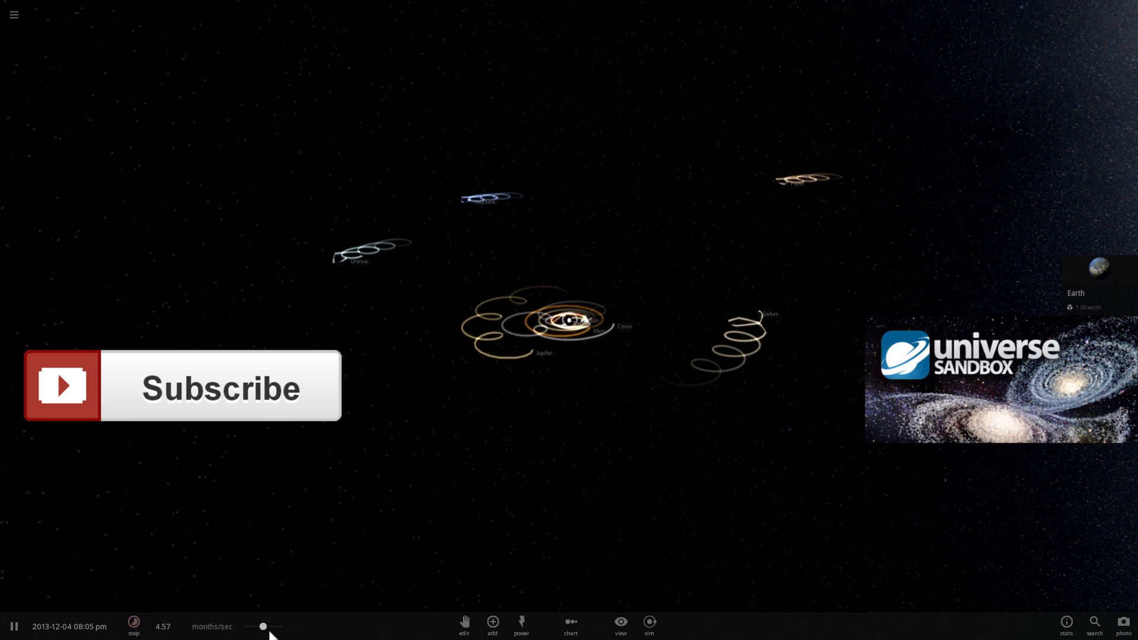